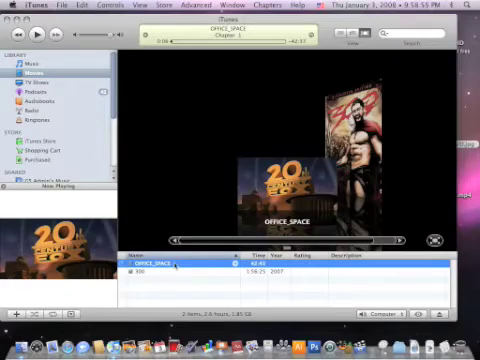
Step: Select the OFFICE_SPACE movie, then look up Office Space on IMDb in Safari
{"action": "left_click", "coordinate": [66, 5]}
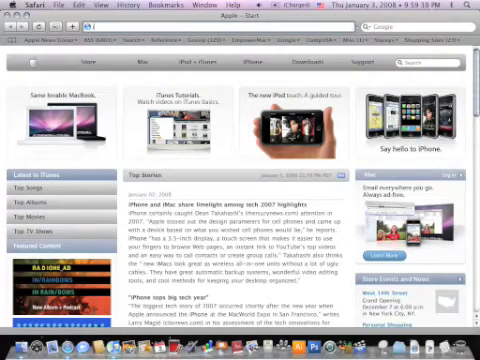
{"action": "type", "text": "imdb.com/find?s=all&q=office+space&x=0&y=0"}
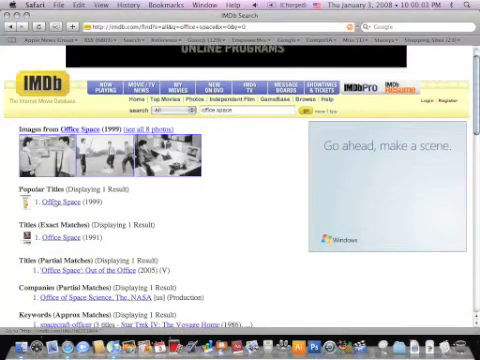
{"action": "scroll", "scroll_direction": "down", "scroll_amount": 3}
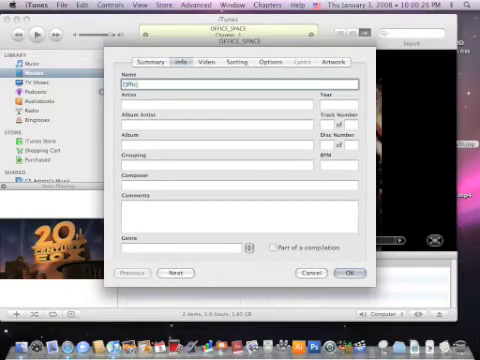
Step: Set the movie's Name to Office Space and its Year to 1999 in Get Info
{"action": "type", "text": "Office Spaced"}
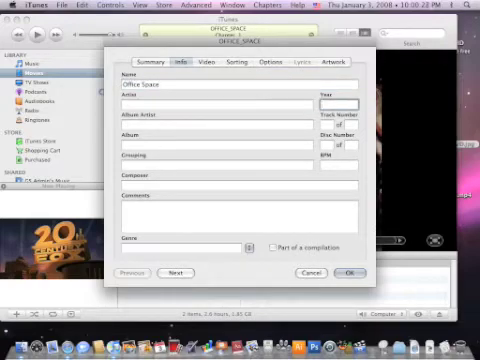
{"action": "type", "text": "1999"}
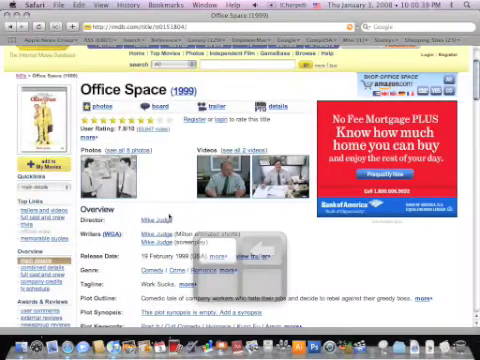
Step: Scroll through the Office Space (1999) IMDb title page to review its details
{"action": "scroll", "scroll_direction": "down", "scroll_amount": 3}
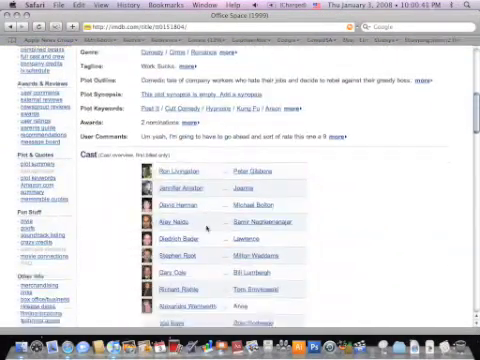
{"action": "scroll", "scroll_direction": "down", "scroll_amount": 3}
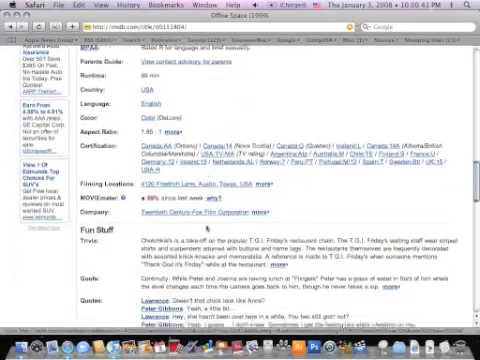
{"action": "scroll", "scroll_direction": "up", "scroll_amount": 3}
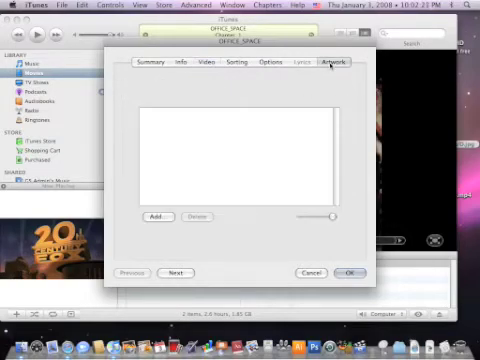
{"action": "mouse_move", "coordinate": [405, 160]}
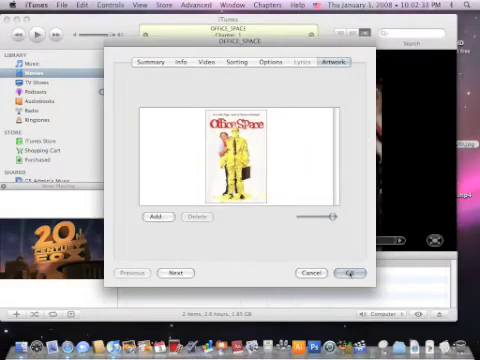
Step: Confirm Get Info so Office Space keeps its poster artwork
{"action": "left_click", "coordinate": [351, 272]}
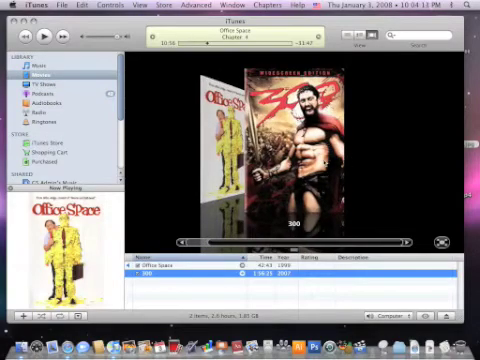
{"action": "mouse_move", "coordinate": [362, 156]}
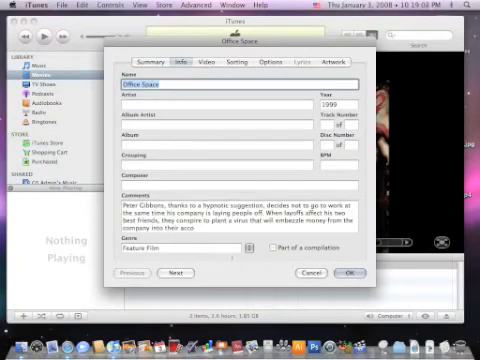
Step: Confirm Get Info to save the corrected Office Space details
{"action": "left_click", "coordinate": [349, 273]}
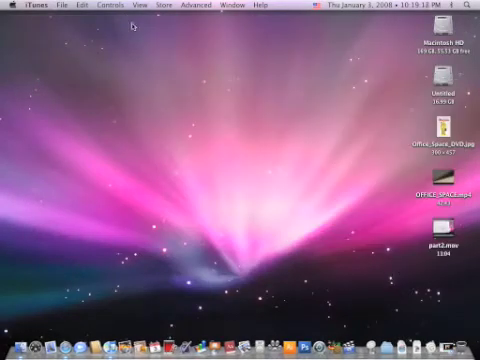
Step: Trash OFFICE_SPACE.mp4 from the desktop and empty the Trash permanently
{"action": "left_click", "coordinate": [446, 184]}
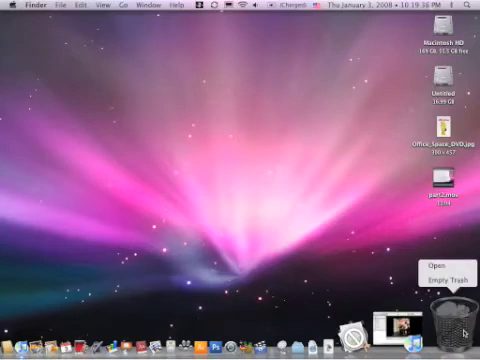
{"action": "left_click", "coordinate": [450, 273]}
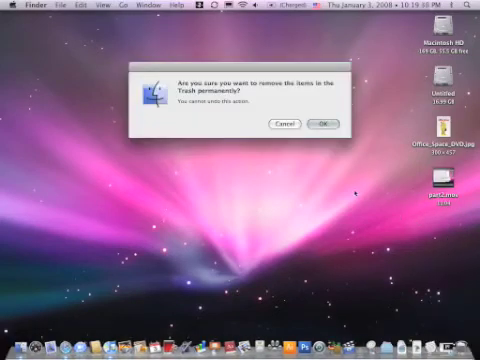
{"action": "left_click", "coordinate": [321, 124]}
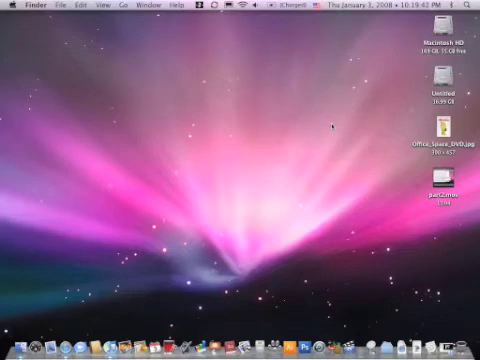
{"action": "mouse_move", "coordinate": [72, 319]}
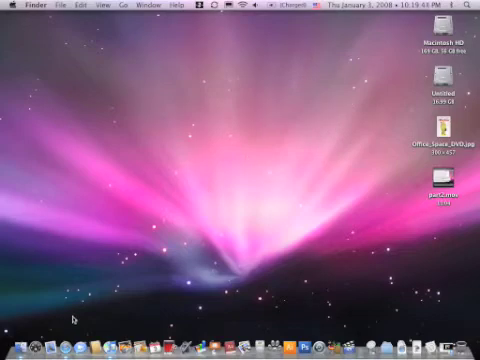
{"action": "mouse_move", "coordinate": [103, 343]}
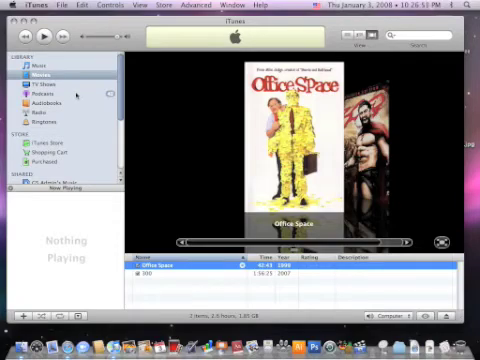
{"action": "mouse_move", "coordinate": [210, 168]}
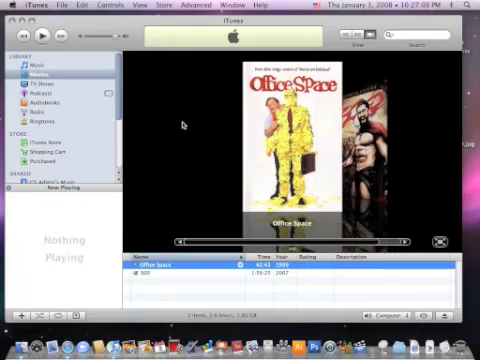
{"action": "mouse_move", "coordinate": [218, 148]}
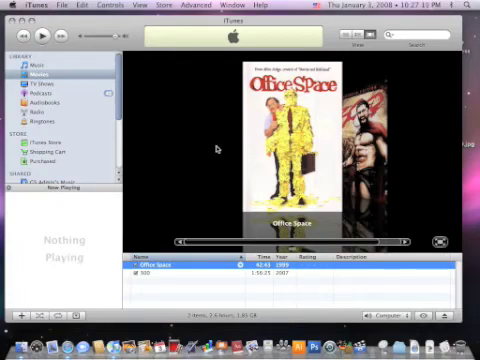
{"action": "mouse_move", "coordinate": [212, 148]}
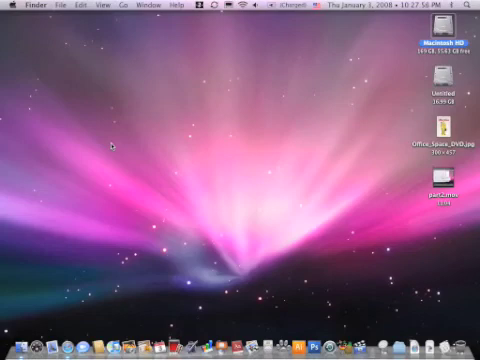
{"action": "mouse_move", "coordinate": [133, 148]}
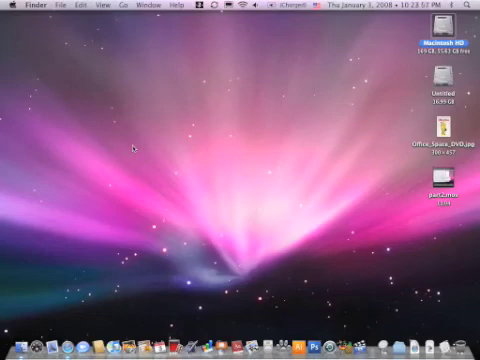